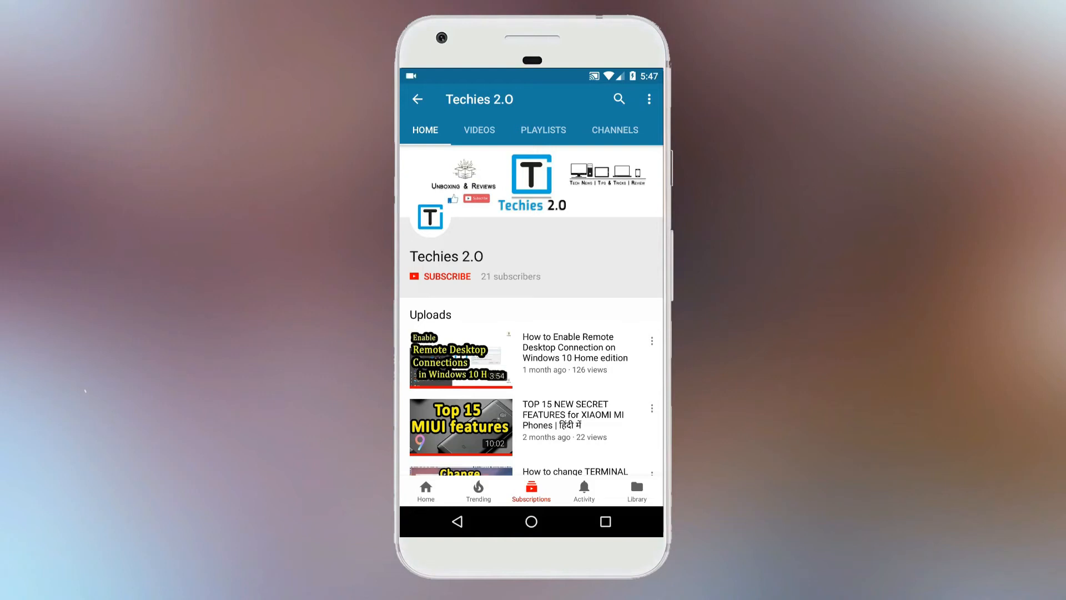
Move up to the Users folder and try Tab-completing 'cd Bha', showing it fails
{"action": "left_click", "coordinate": [440, 277]}
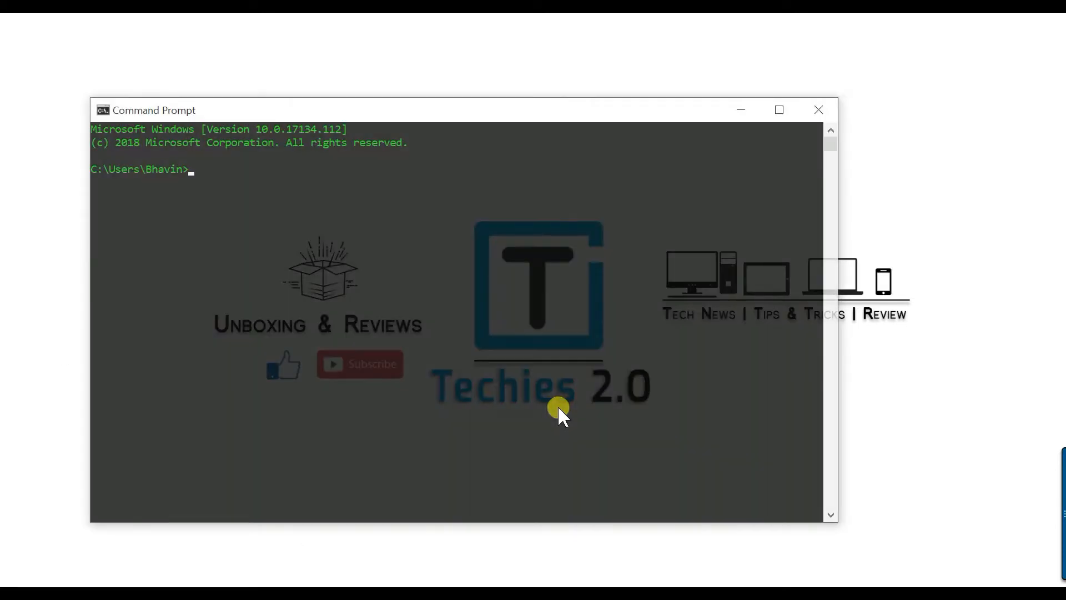
{"action": "type", "text": "cd.."}
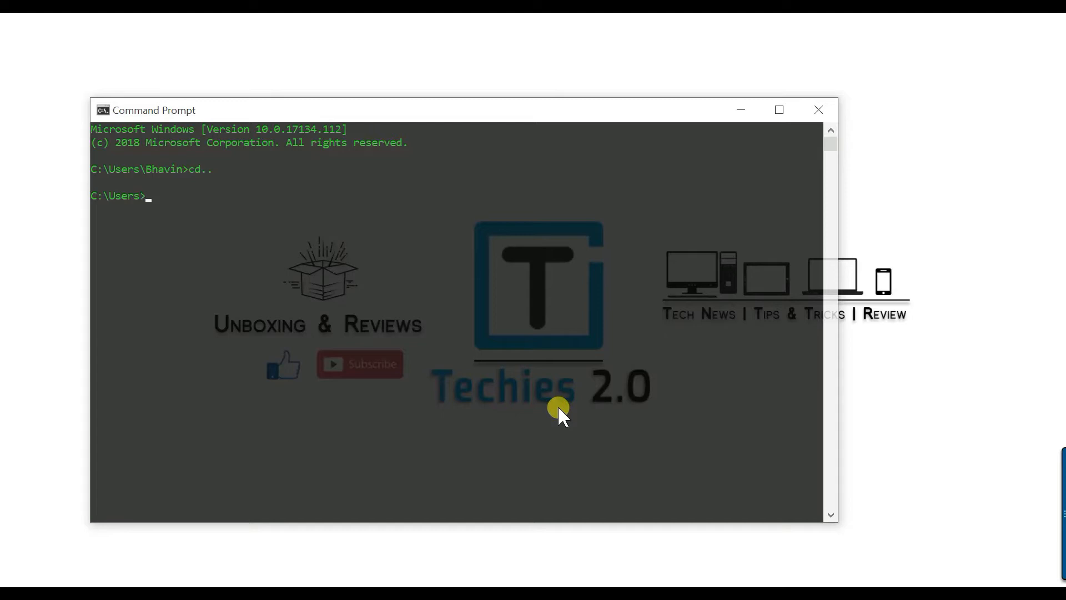
{"action": "type", "text": "cd"}
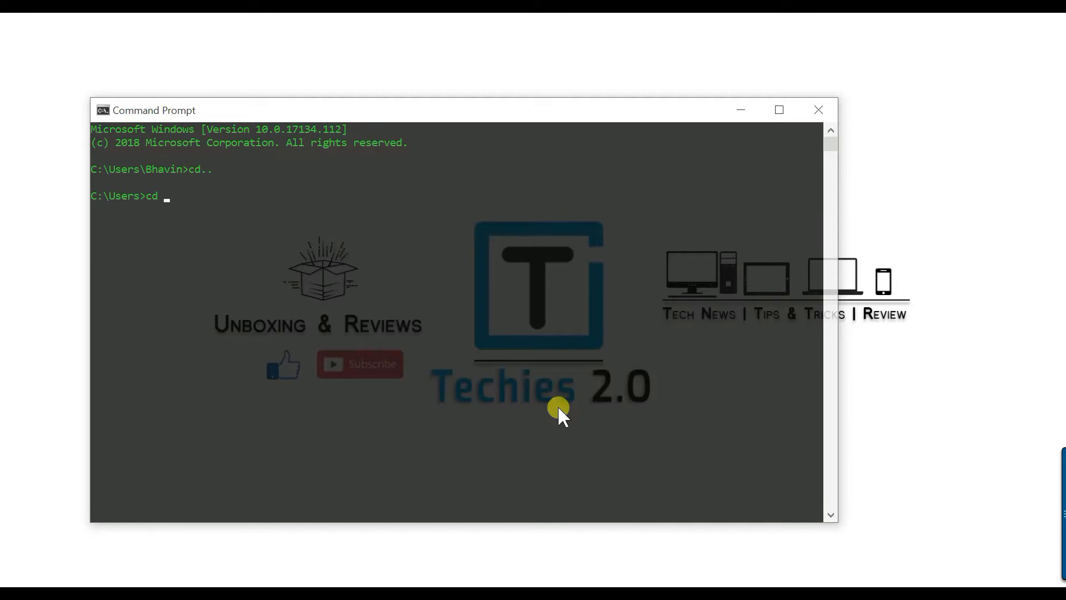
{"action": "type", "text": "Bha"}
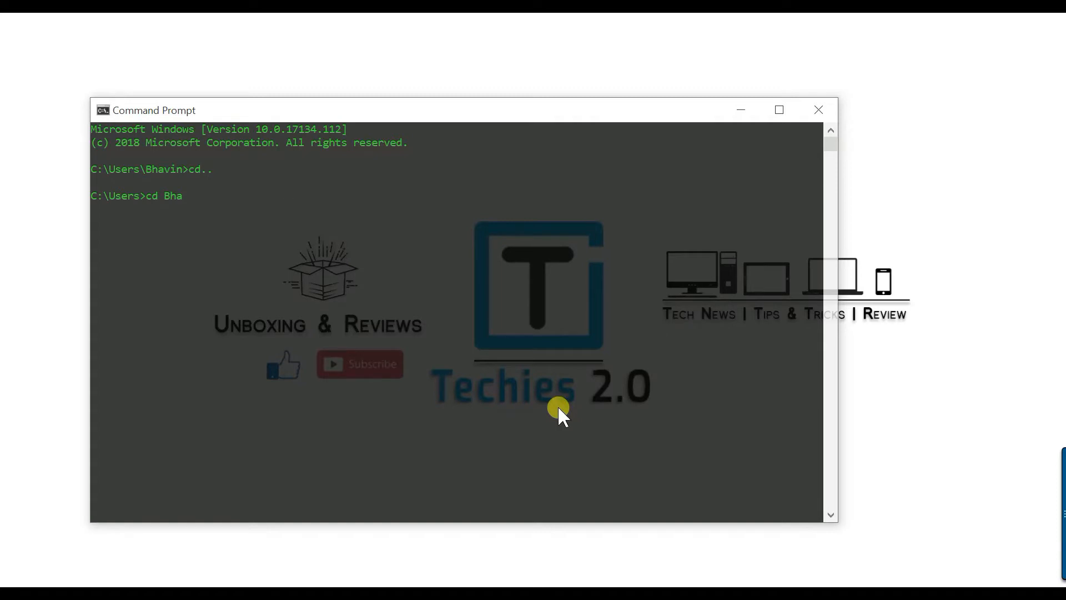
{"action": "key", "text": "Backspace"}
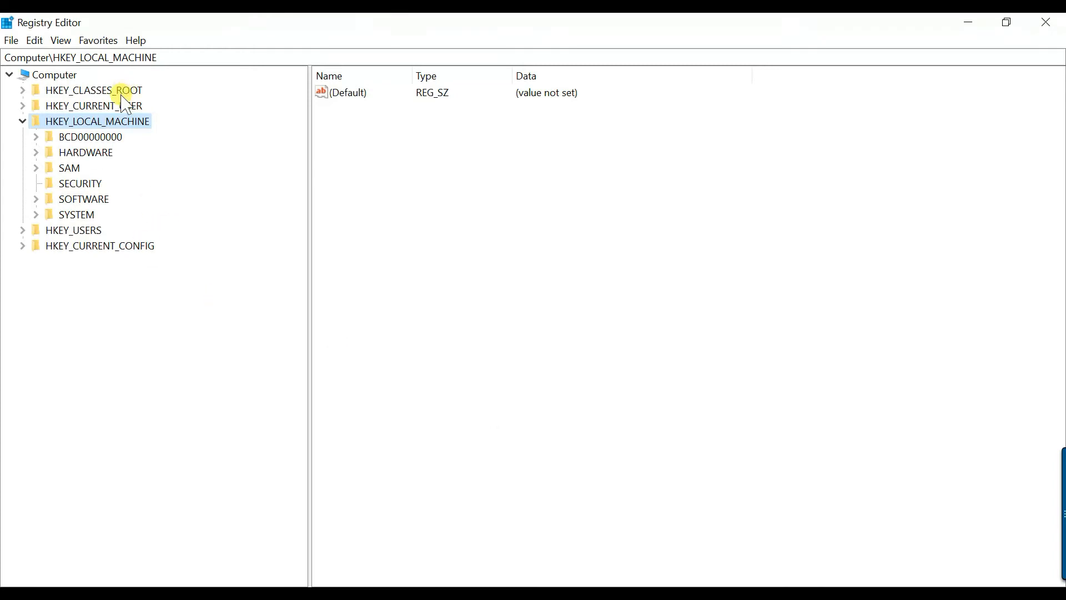
Expand HKEY_LOCAL_MACHINE and then SOFTWARE to list its vendor subkeys
{"action": "left_click", "coordinate": [22, 121]}
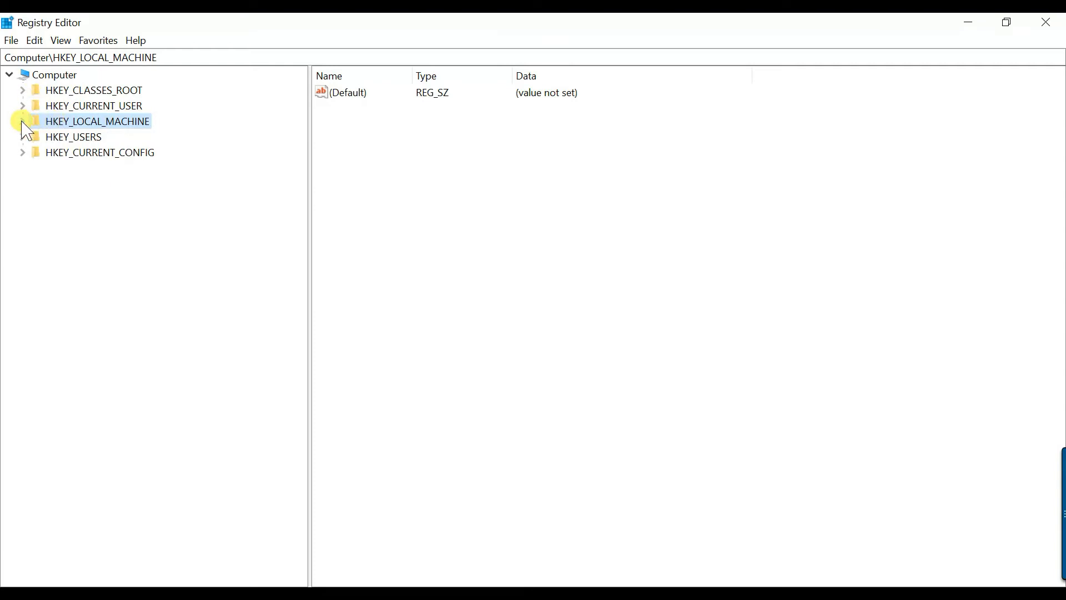
{"action": "left_click", "coordinate": [23, 121]}
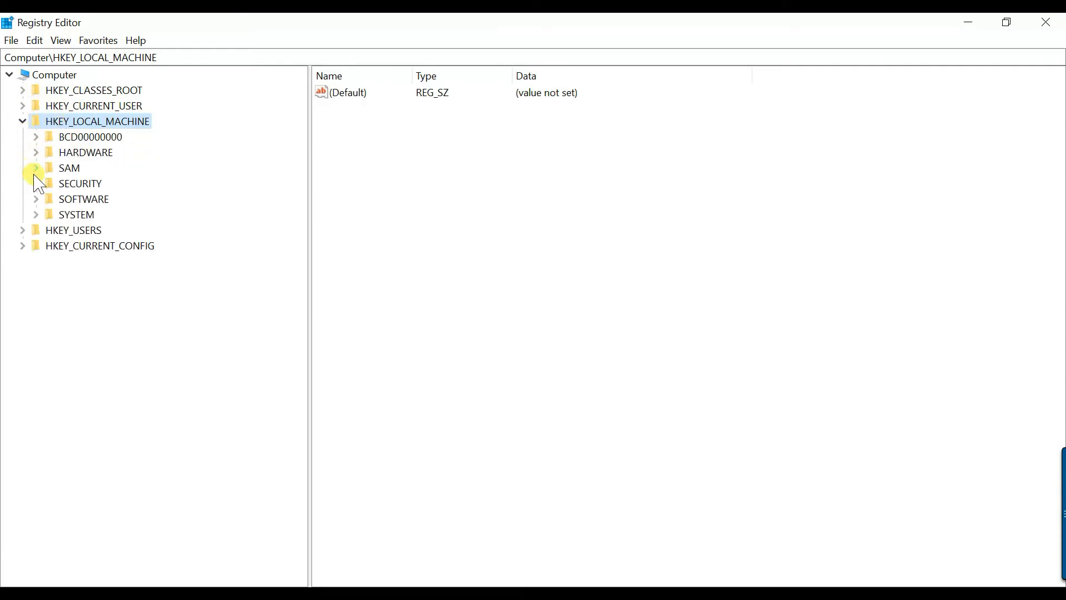
{"action": "left_click", "coordinate": [36, 199]}
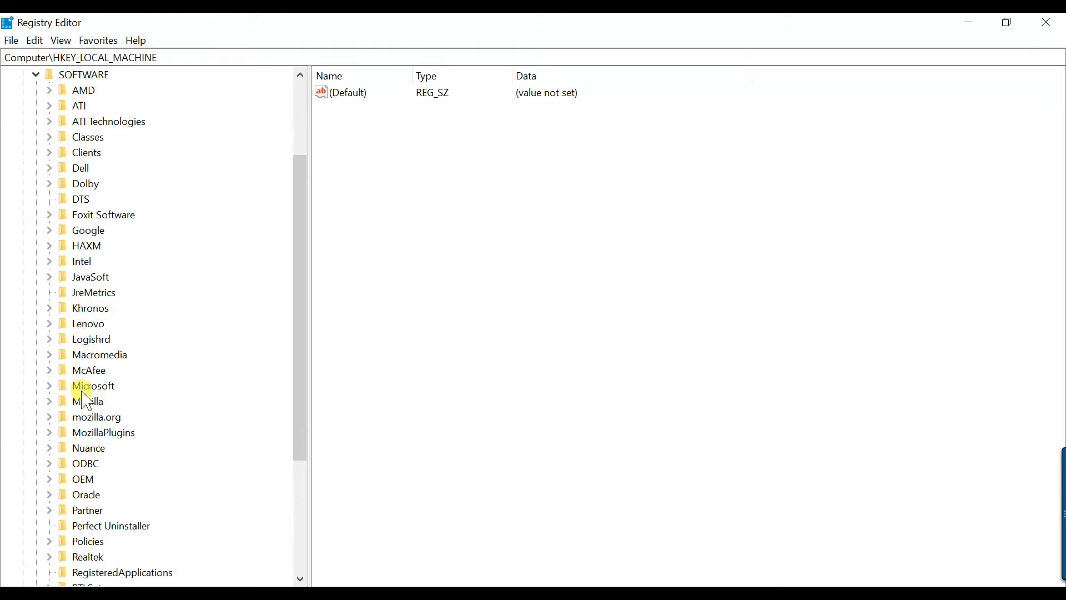
Select Microsoft\Command Processor to show CompletionChar and PathCompletionChar values
{"action": "left_click", "coordinate": [93, 386]}
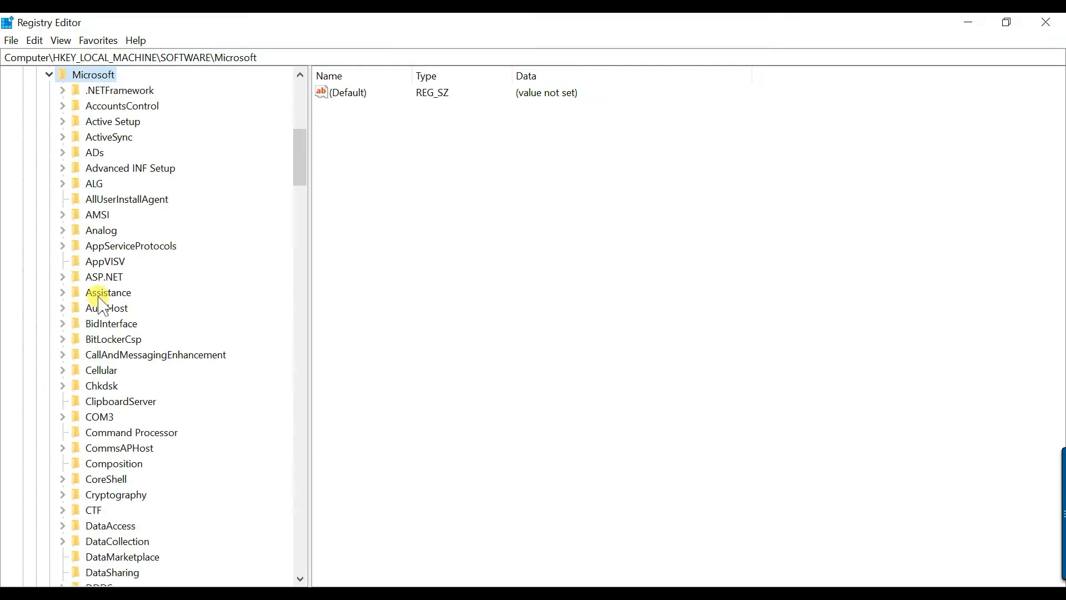
{"action": "mouse_move", "coordinate": [101, 230]}
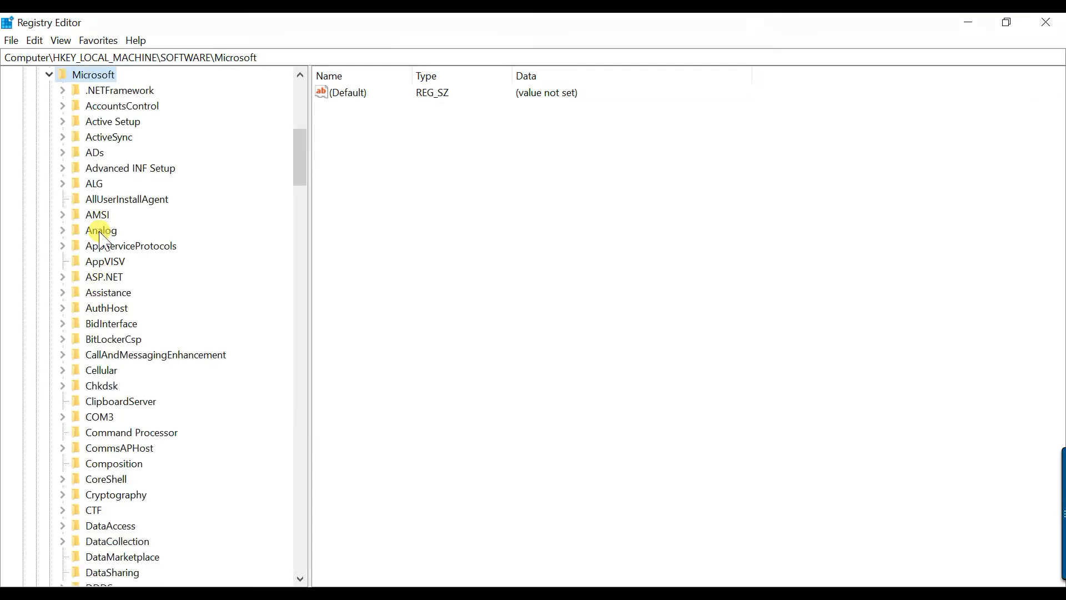
{"action": "mouse_move", "coordinate": [110, 441]}
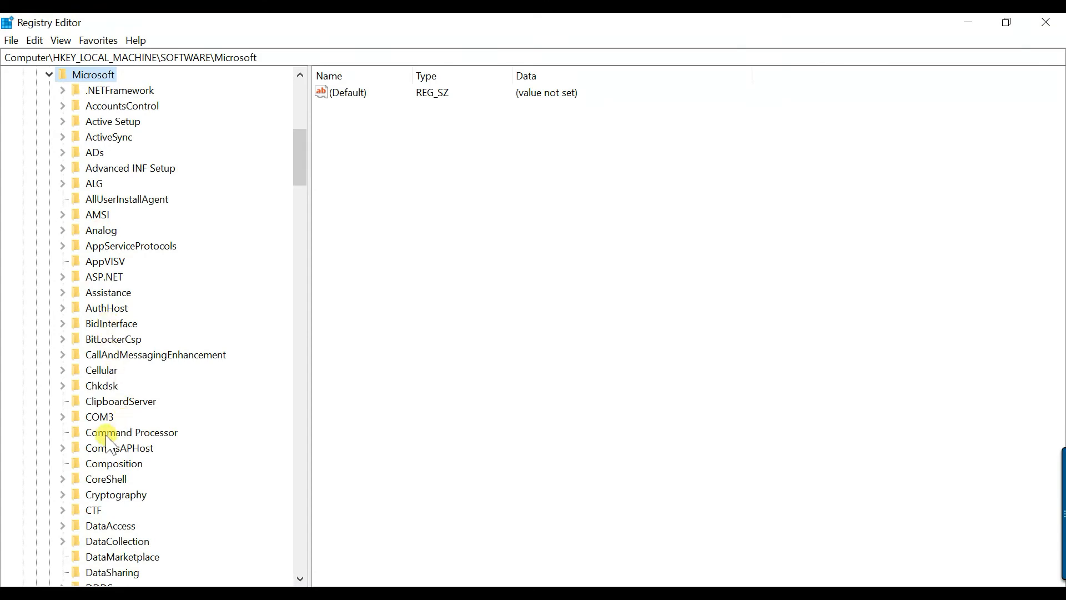
{"action": "left_click", "coordinate": [131, 432]}
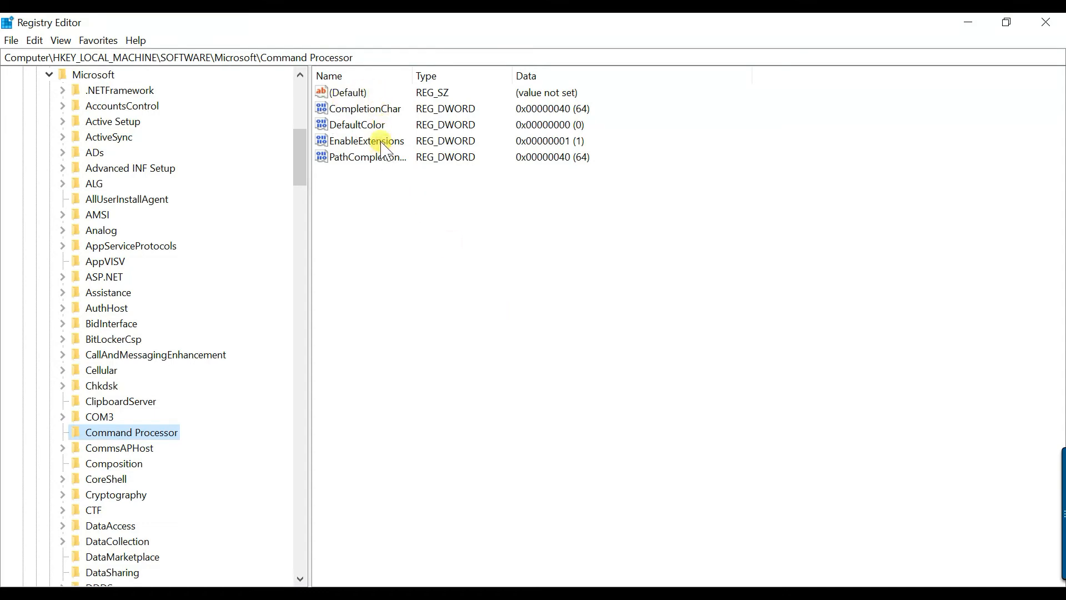
{"action": "mouse_move", "coordinate": [362, 109]}
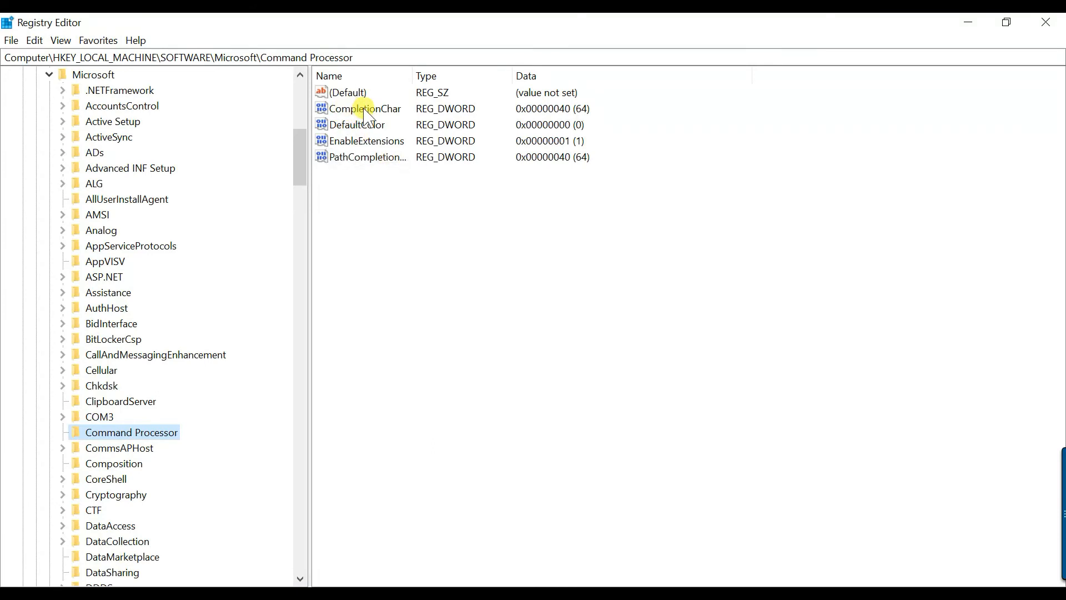
Change CompletionChar from 0x40 to 9
{"action": "double_click", "coordinate": [365, 108]}
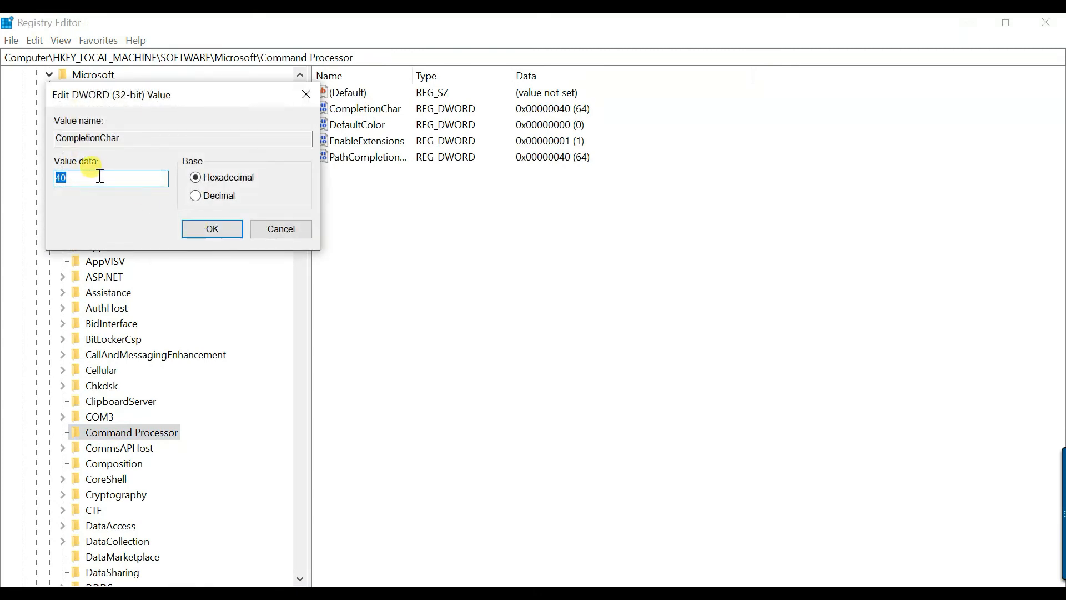
{"action": "type", "text": "9"}
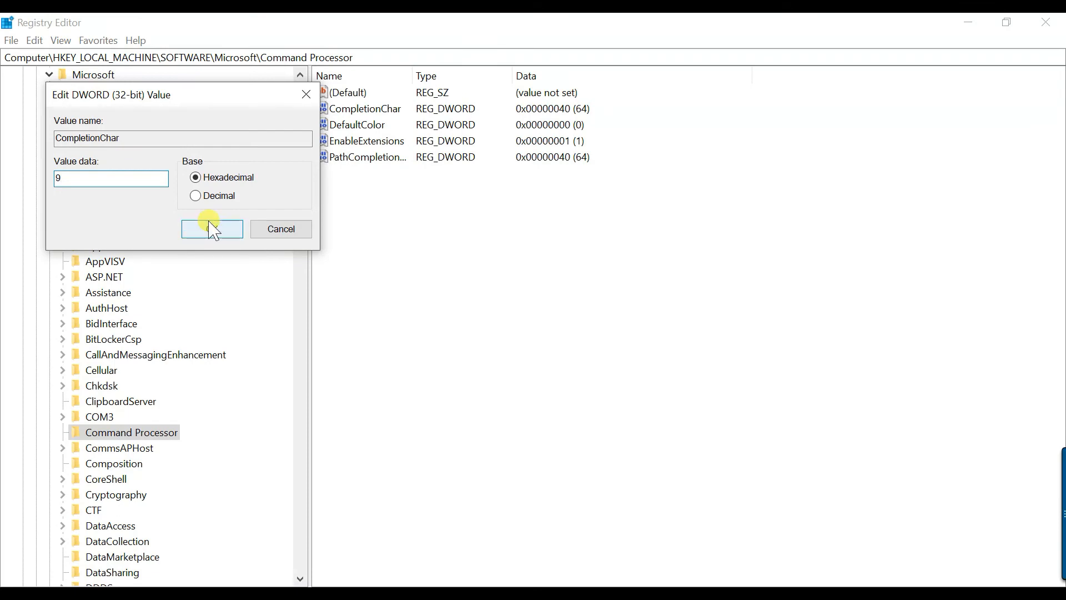
{"action": "left_click", "coordinate": [211, 229]}
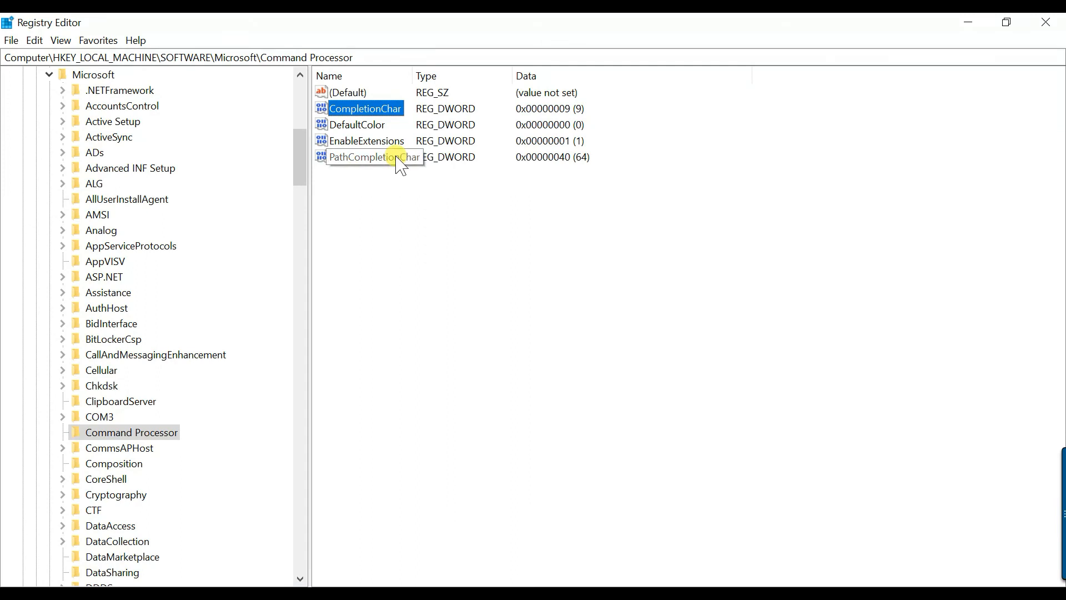
Change PathCompletionChar from 0x40 to 9 as well
{"action": "double_click", "coordinate": [367, 157]}
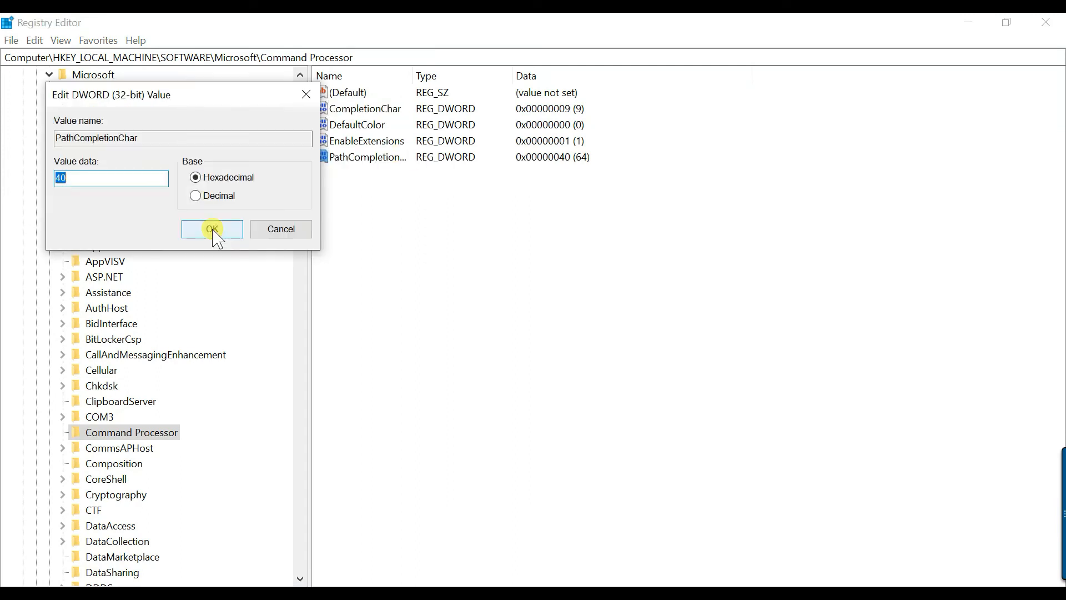
{"action": "type", "text": "9"}
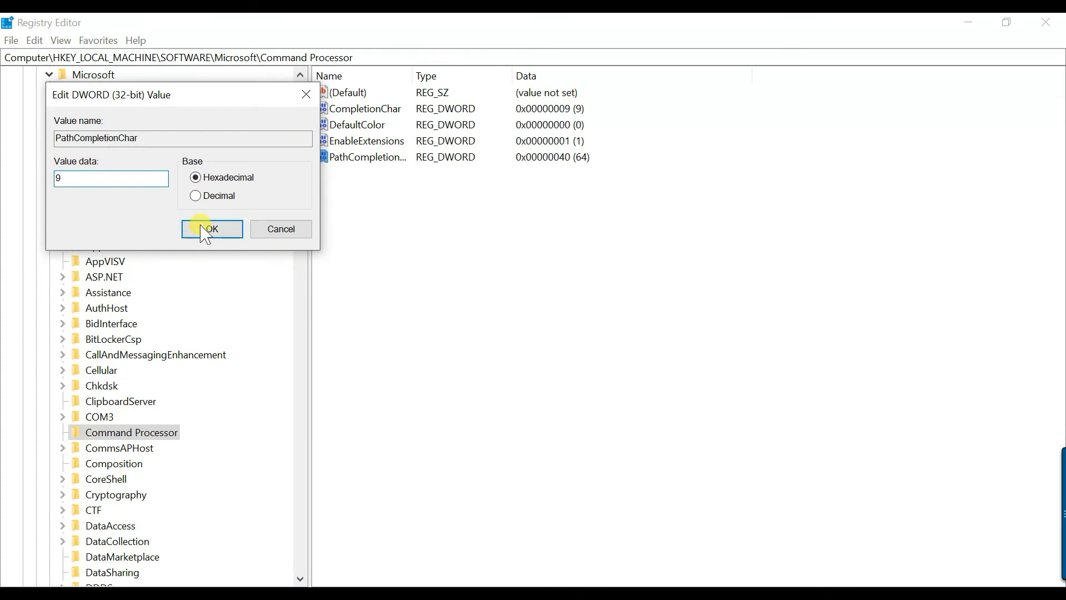
{"action": "left_click", "coordinate": [211, 229]}
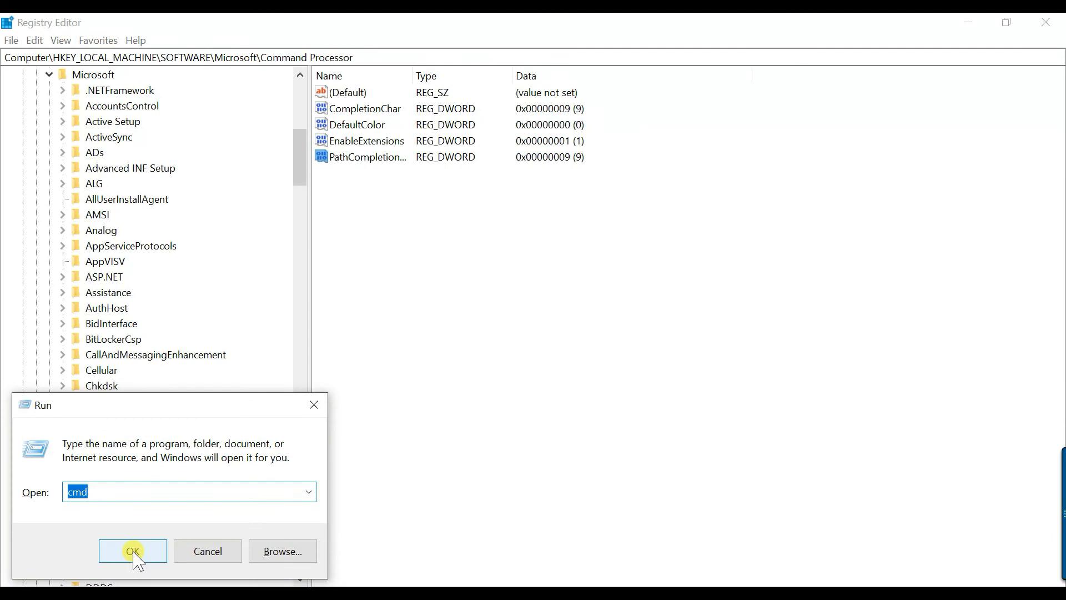
Launch a fresh Command Prompt and cd to the 'Bhavin' user folder using Tab completion
{"action": "left_click", "coordinate": [133, 552]}
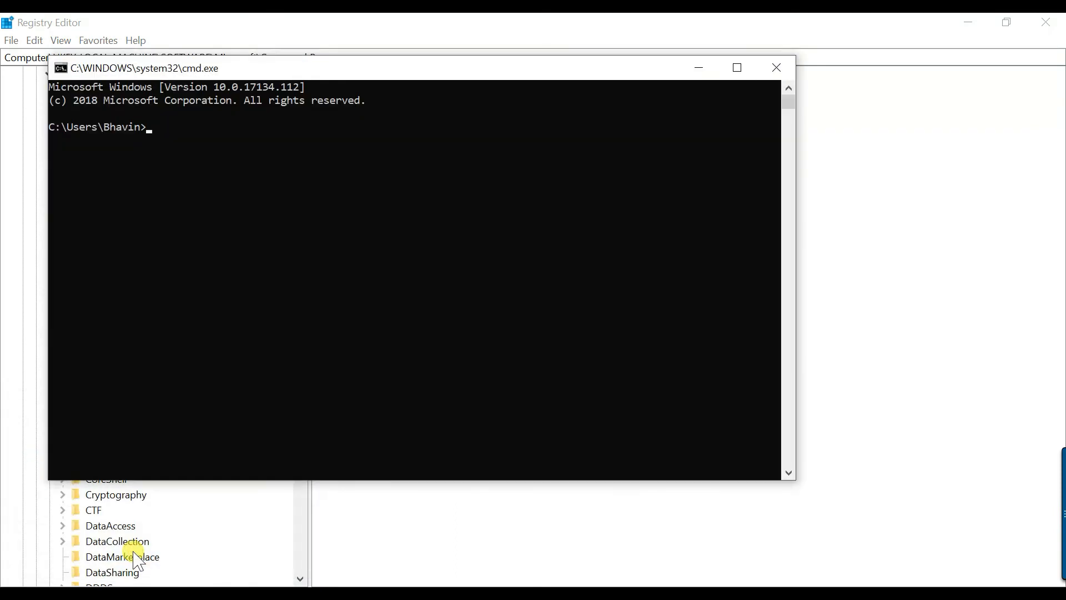
{"action": "type", "text": "cd .config"}
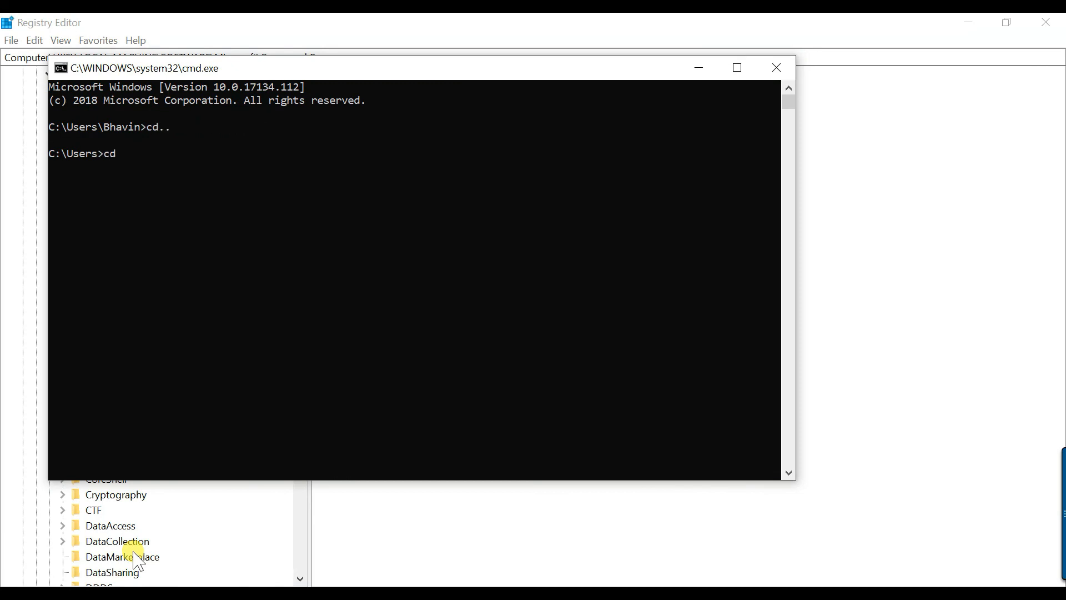
{"action": "type", "text": "Bhavin"}
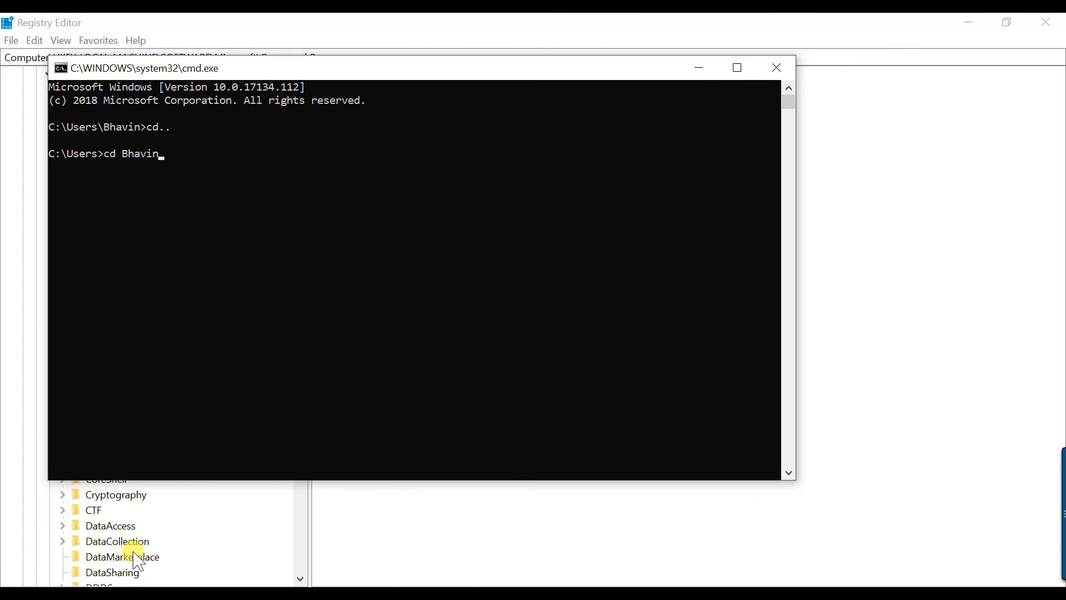